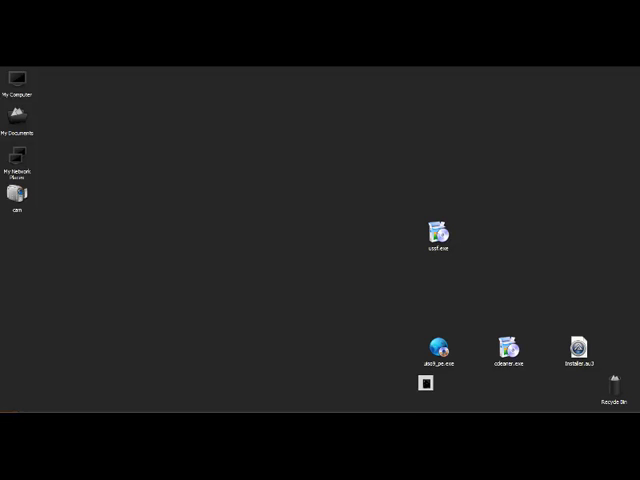
Drag the Universal Silent Switch Finder file onto the desktop beside the installers
{"action": "left_click_drag", "start_coordinate": [426, 384], "coordinate": [448, 292]}
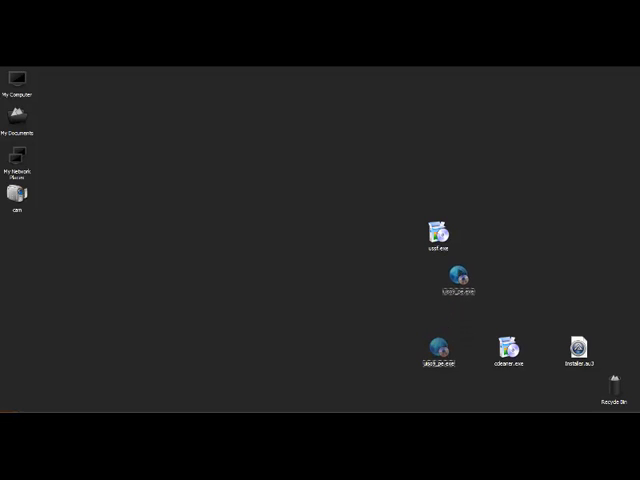
{"action": "double_click", "coordinate": [458, 280]}
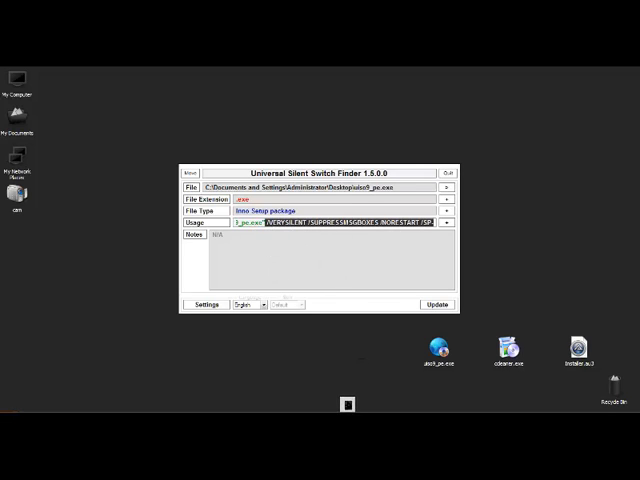
{"action": "left_click", "coordinate": [440, 172]}
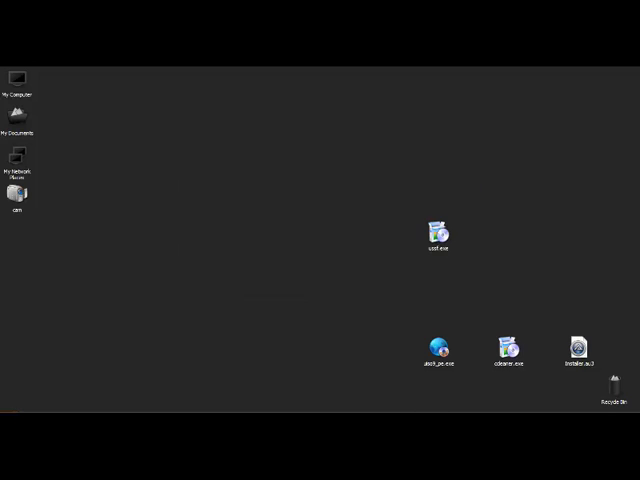
Open the install script in SciTE and launch Universal Silent Switch Finder alongside it
{"action": "double_click", "coordinate": [576, 350]}
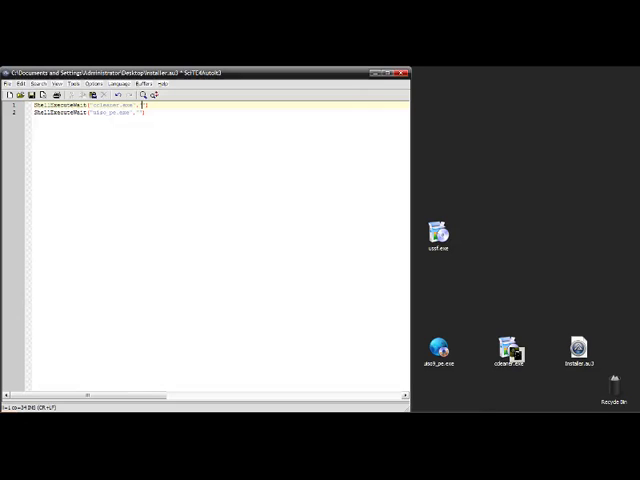
{"action": "double_click", "coordinate": [434, 228]}
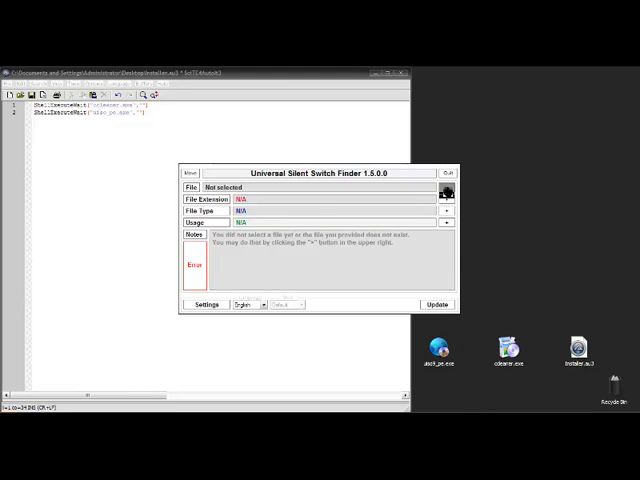
Load the installer .exe into the switch finder to detect its silent install switches
{"action": "left_click", "coordinate": [446, 188]}
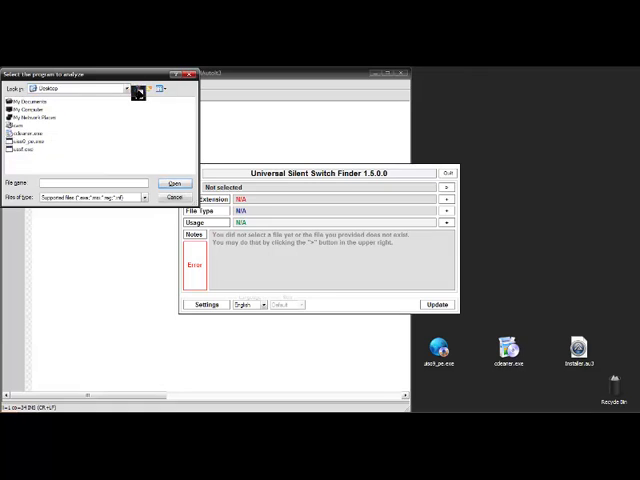
{"action": "left_click", "coordinate": [16, 150]}
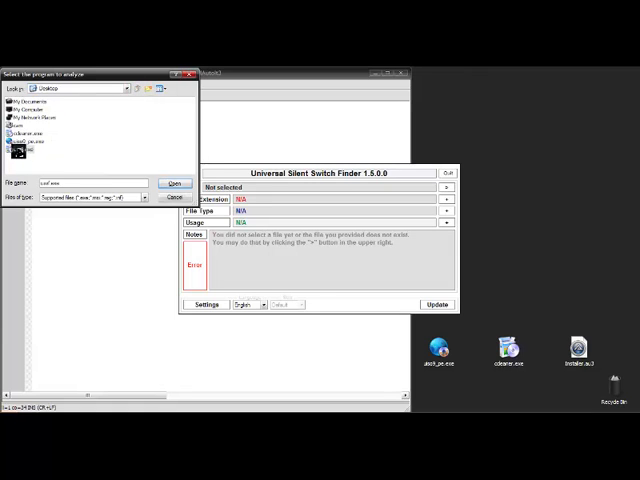
{"action": "left_click", "coordinate": [174, 184]}
{"action": "type", "text": "ShellExecuteWait(\"aiso_pe.exe\", \""}
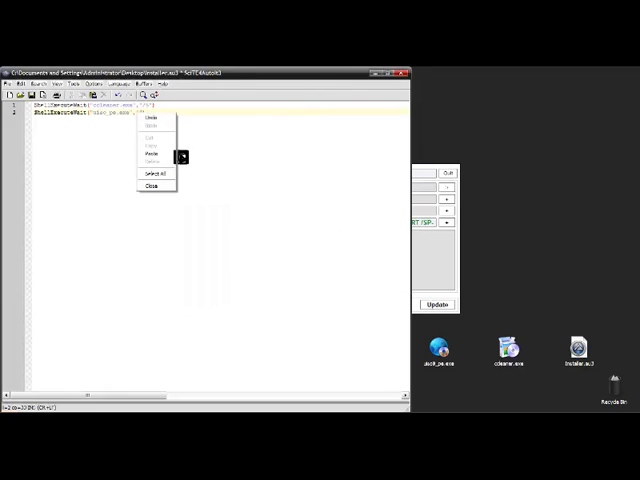
Paste the detected silent switches after the installer path on the script's second line
{"action": "left_click", "coordinate": [152, 144]}
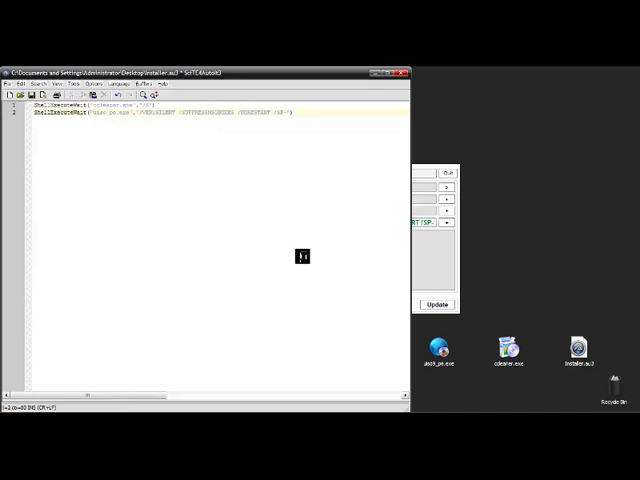
{"action": "mouse_move", "coordinate": [308, 182]}
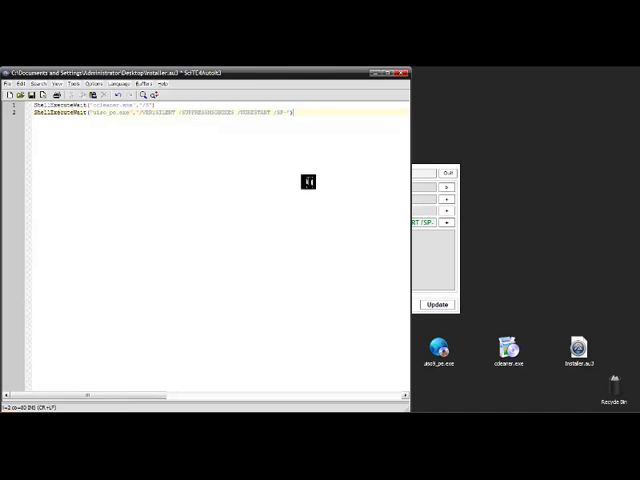